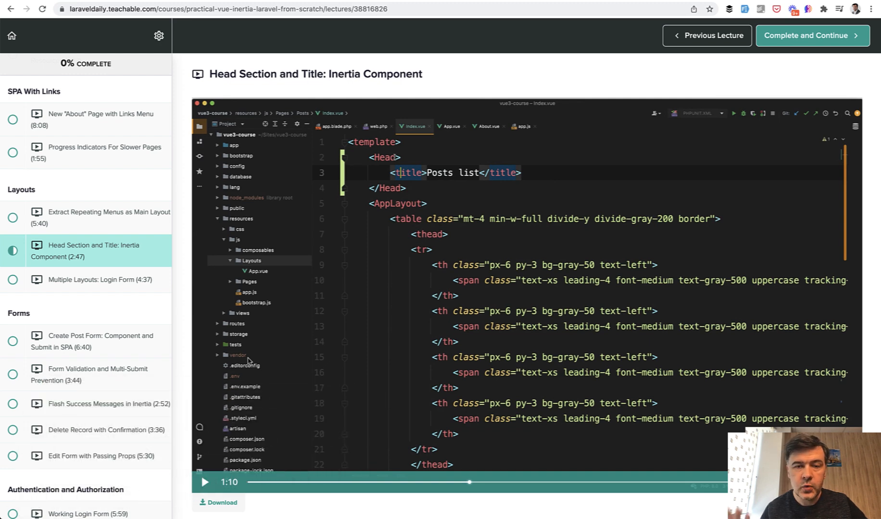
pyautogui.moveTo(418, 247)
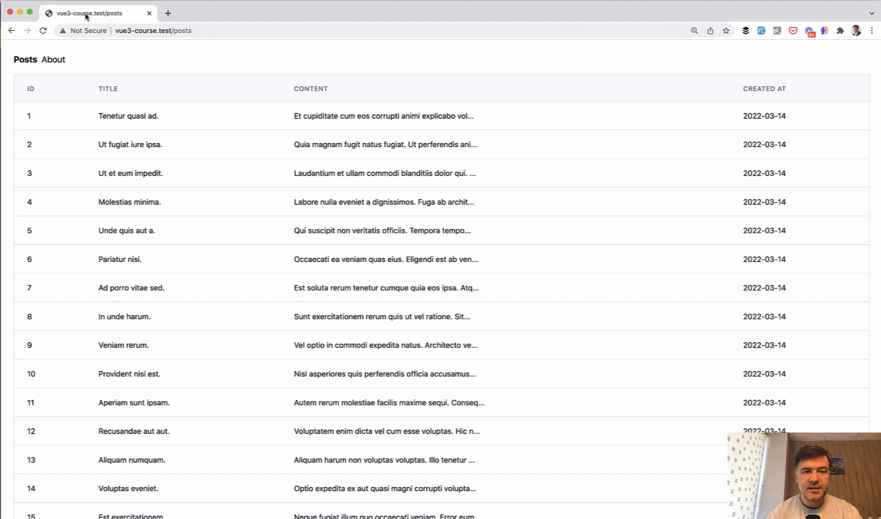
pyautogui.moveTo(129, 18)
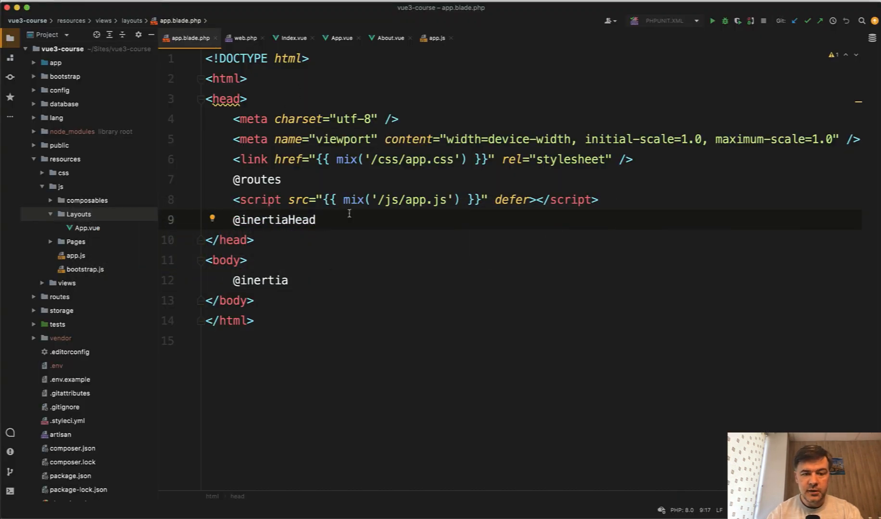
pyautogui.write('<title></title>')
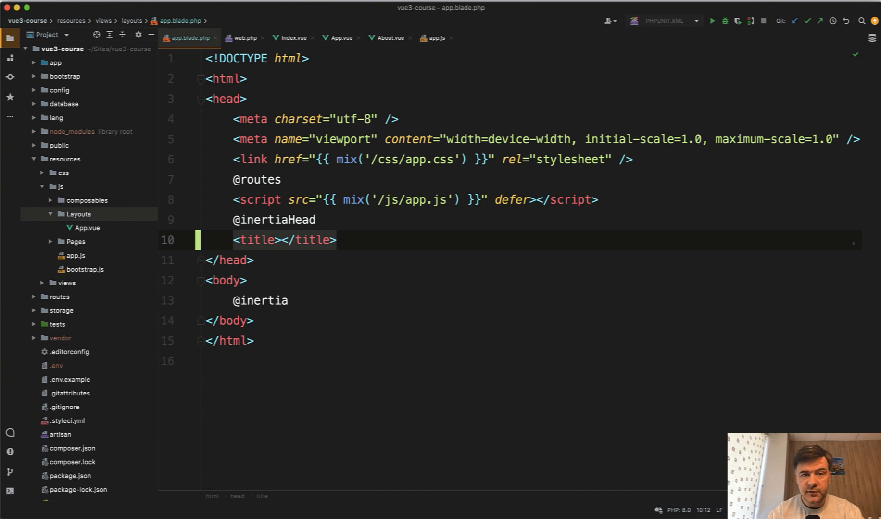
pyautogui.click(231, 261)
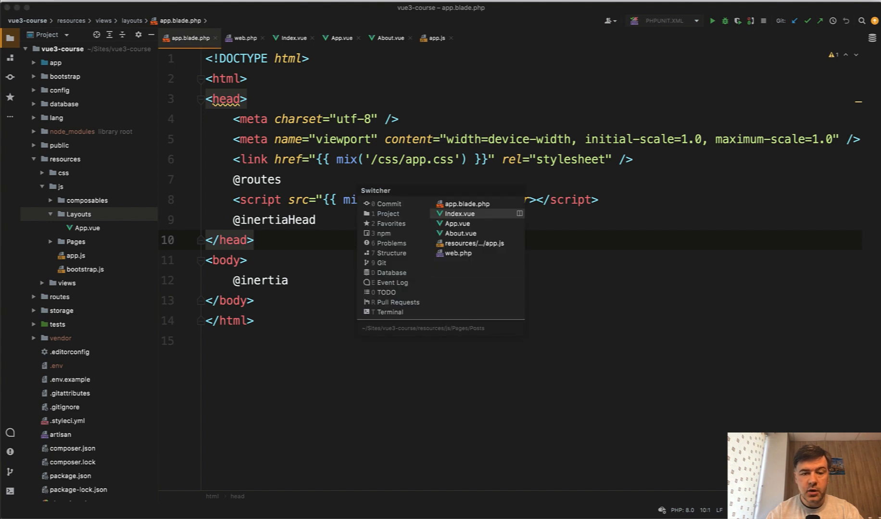
pyautogui.click(460, 213)
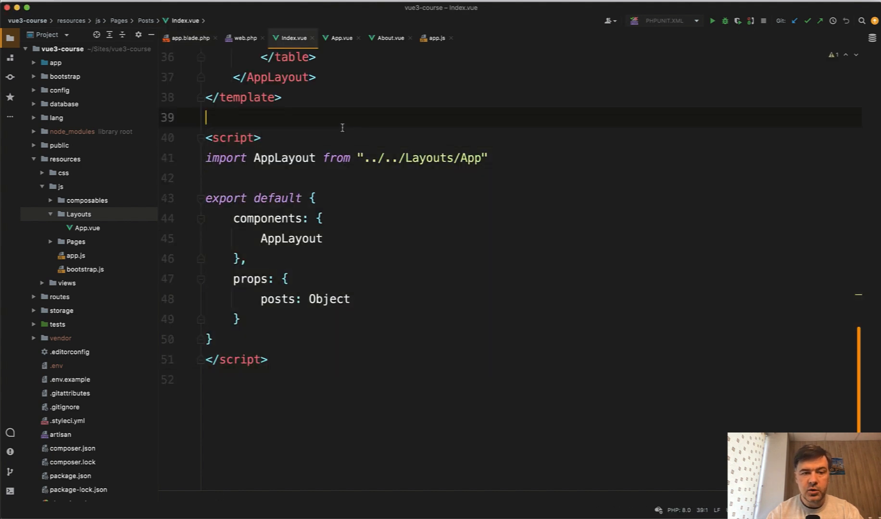
pyautogui.click(260, 137)
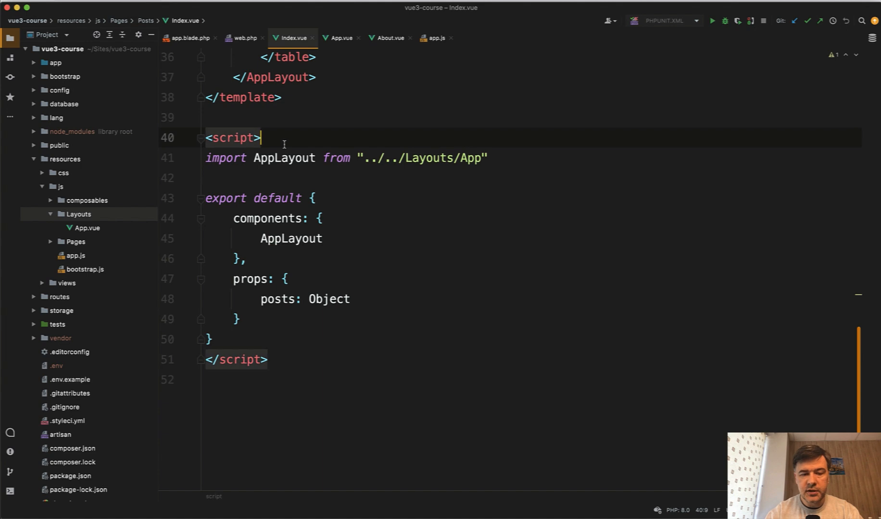
pyautogui.write('import')
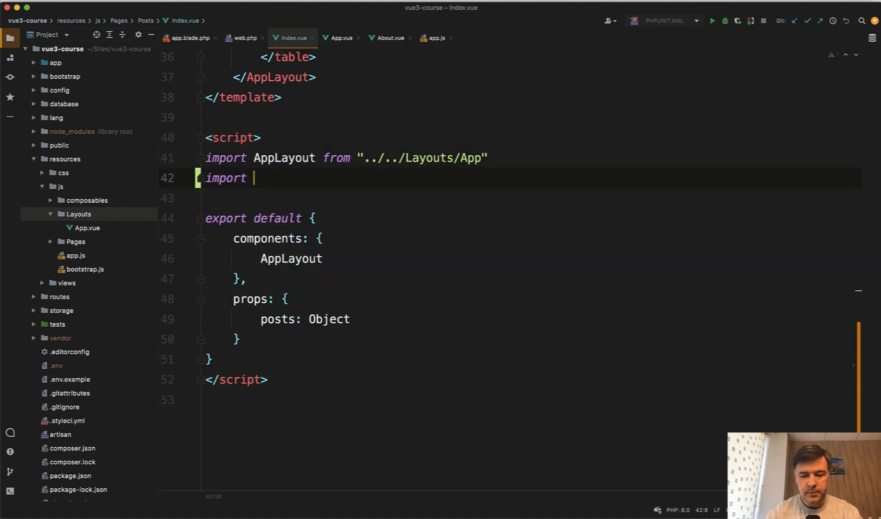
pyautogui.write('{ Head}')
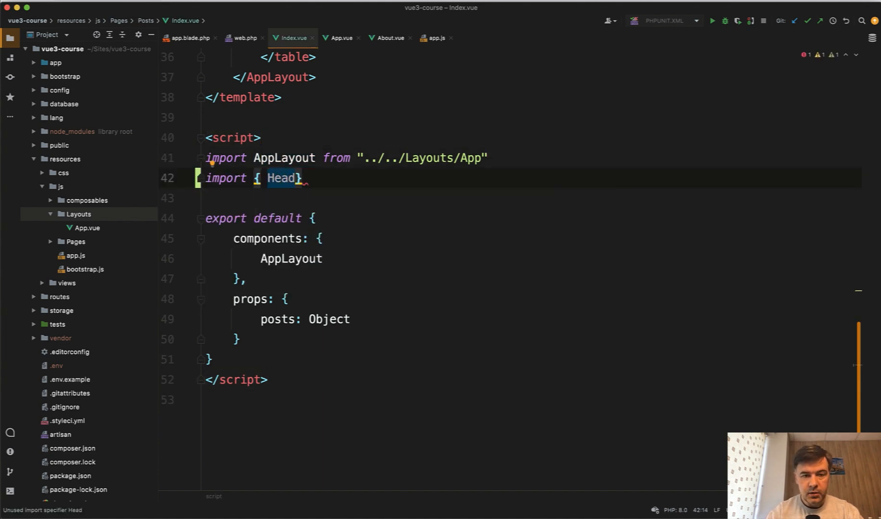
pyautogui.write('} from "in')
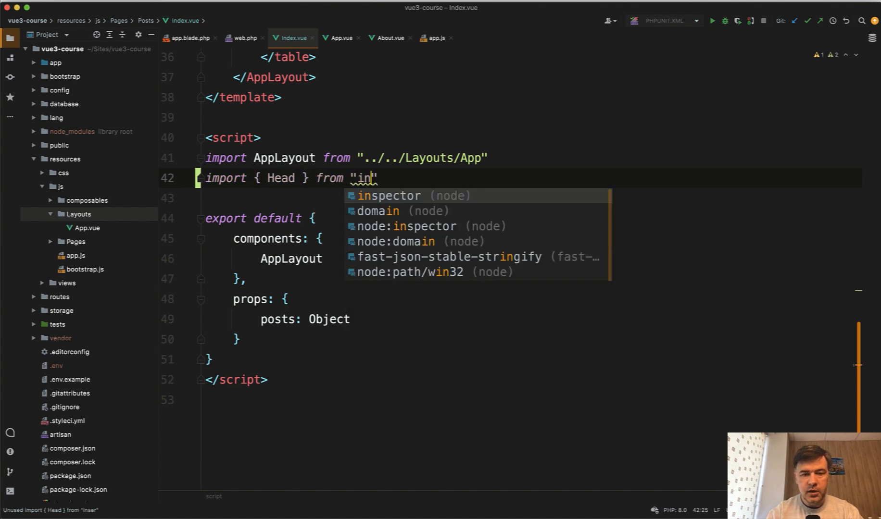
pyautogui.write('@inertiajs/inertia-vue3')
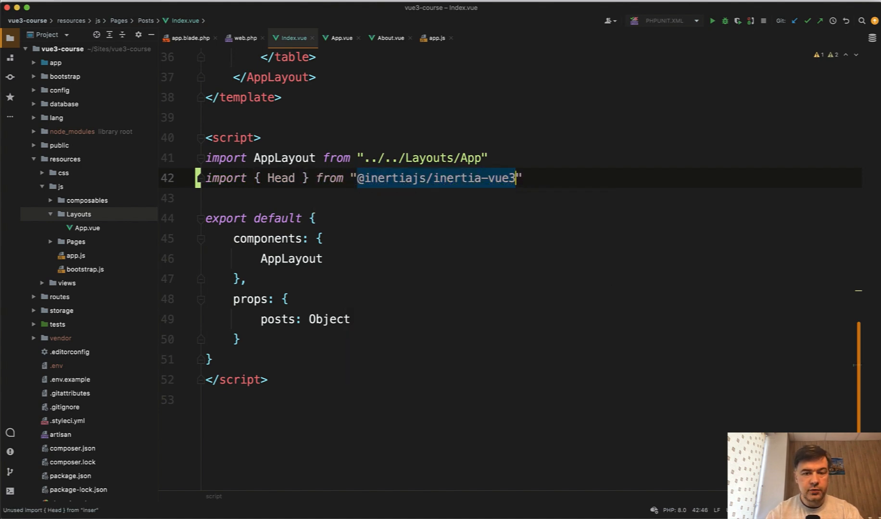
pyautogui.write(', Head')
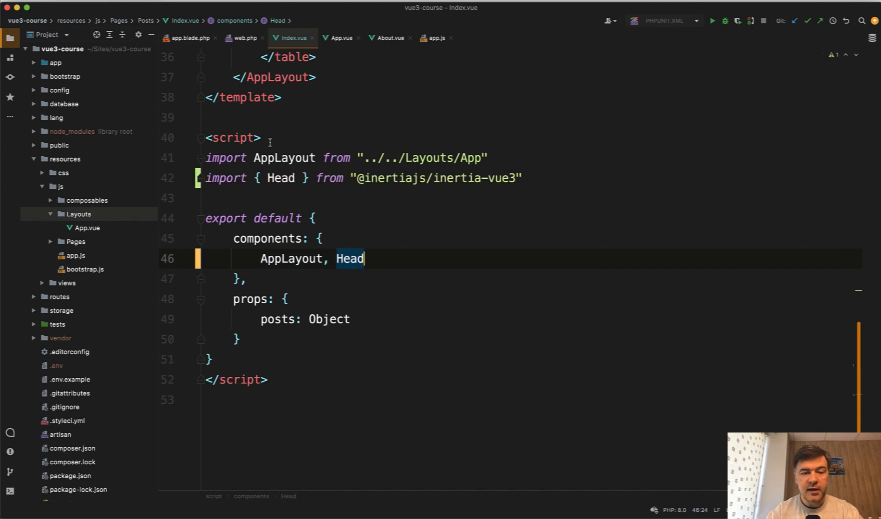
# - Add a Head block containing a 'Posts list' title to the Index.vue template
pyautogui.scroll(3)
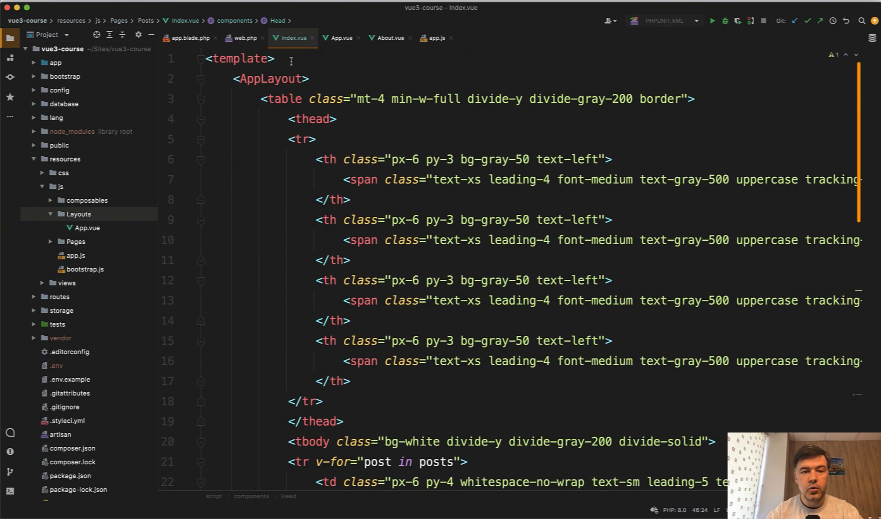
pyautogui.write('<title></title>')
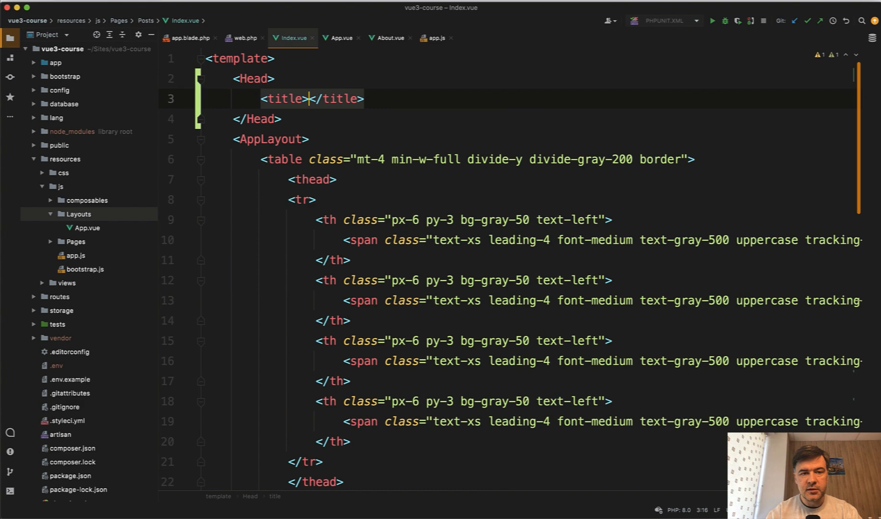
pyautogui.write('Posts list')
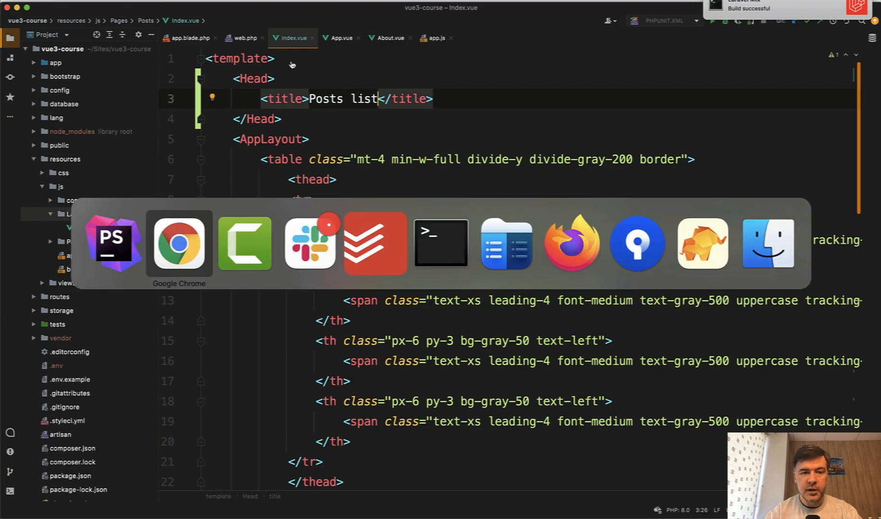
# - Check that Chrome's posts page tab now reads 'Posts list'
pyautogui.click(179, 244)
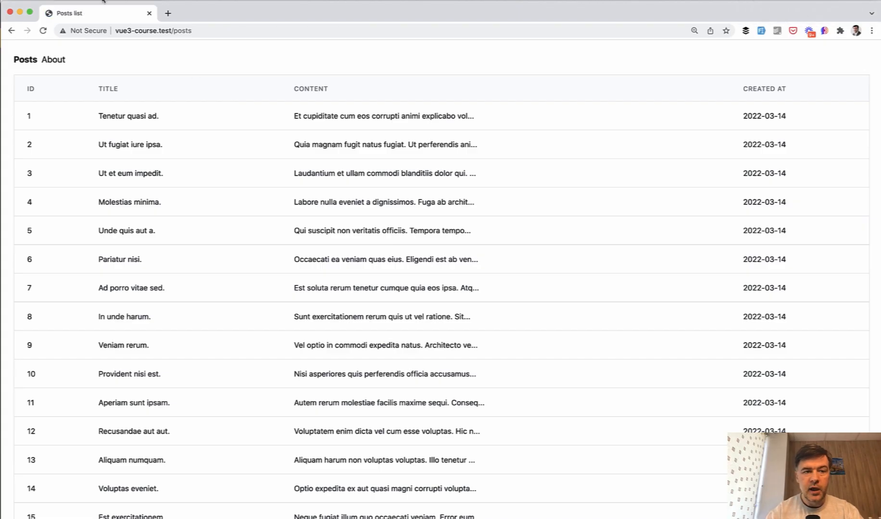
pyautogui.moveTo(337, 171)
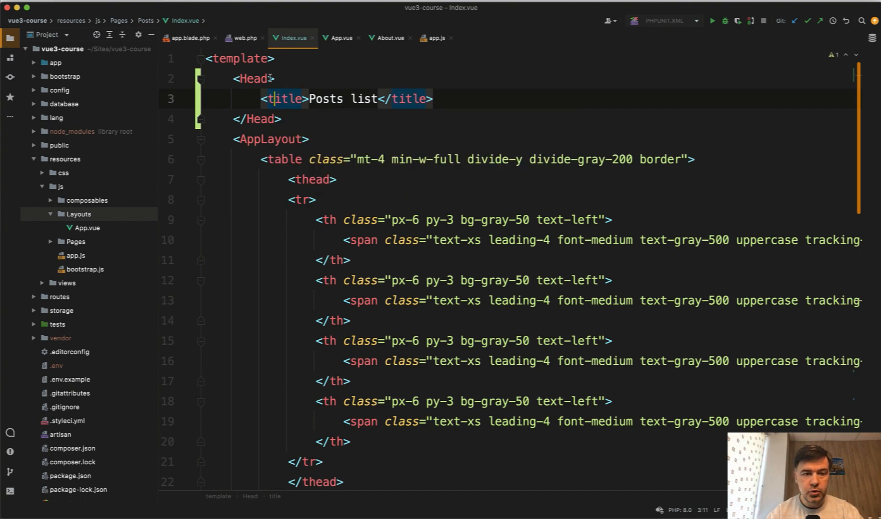
# - Change the Head tag to self-closing <Head title="Posts list" /> without the inner title element
pyautogui.write('title=""')
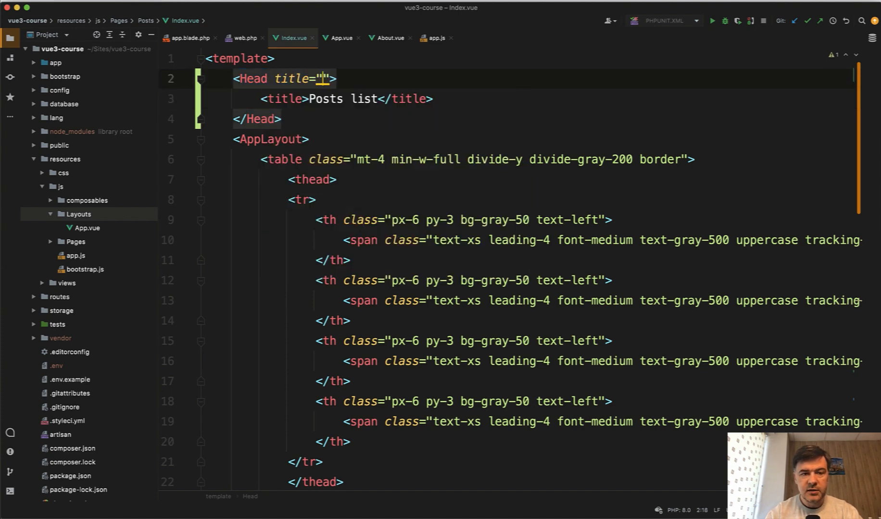
pyautogui.write('Posts lis')
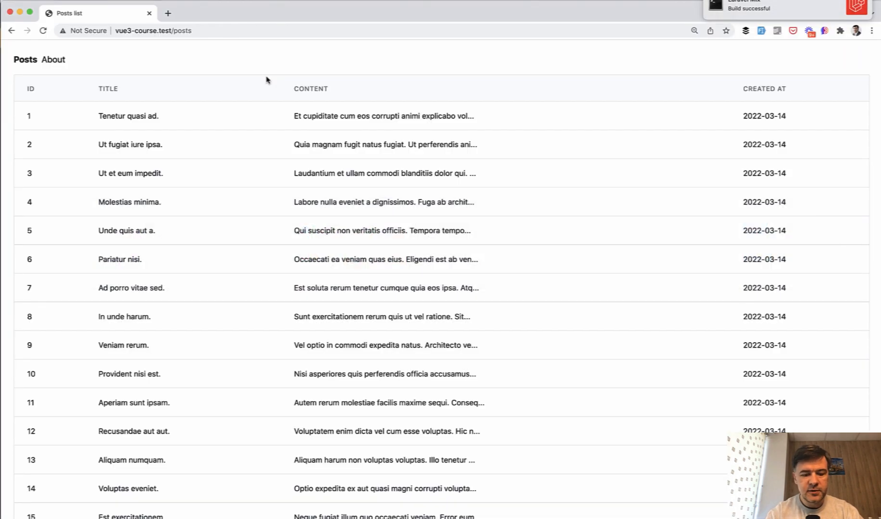
pyautogui.moveTo(177, 193)
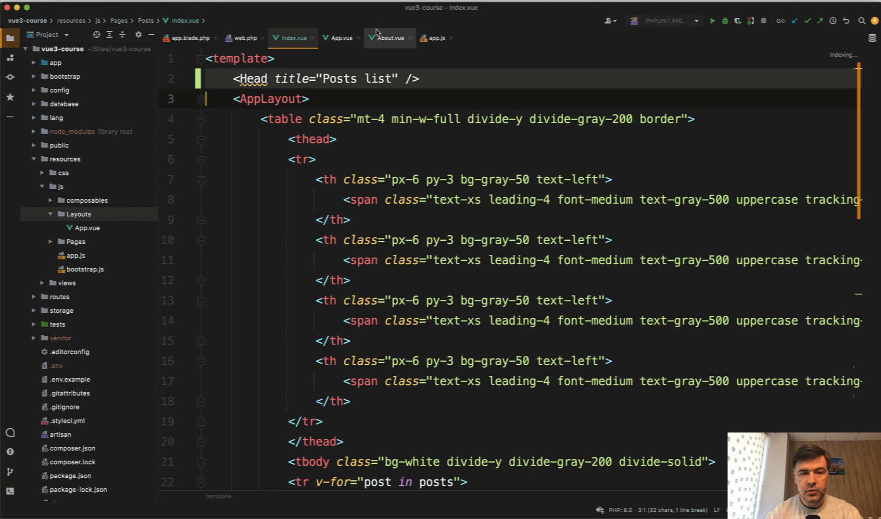
# - Add <Head title="About us" /> to the About.vue template
pyautogui.click(389, 38)
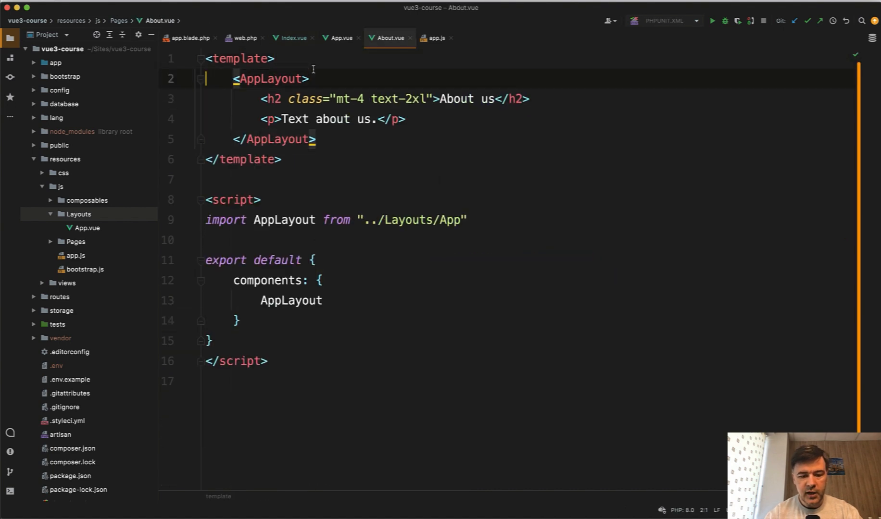
pyautogui.write('<Head title="Posts list" />')
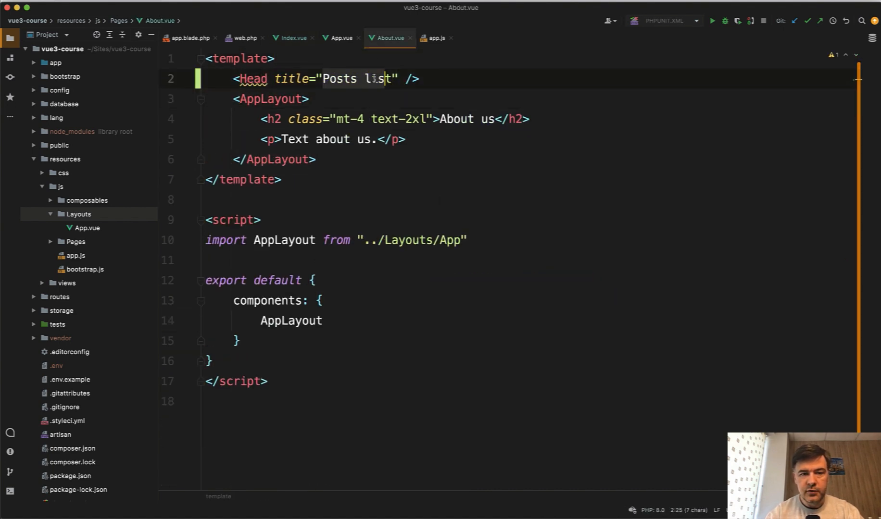
pyautogui.write('About u')
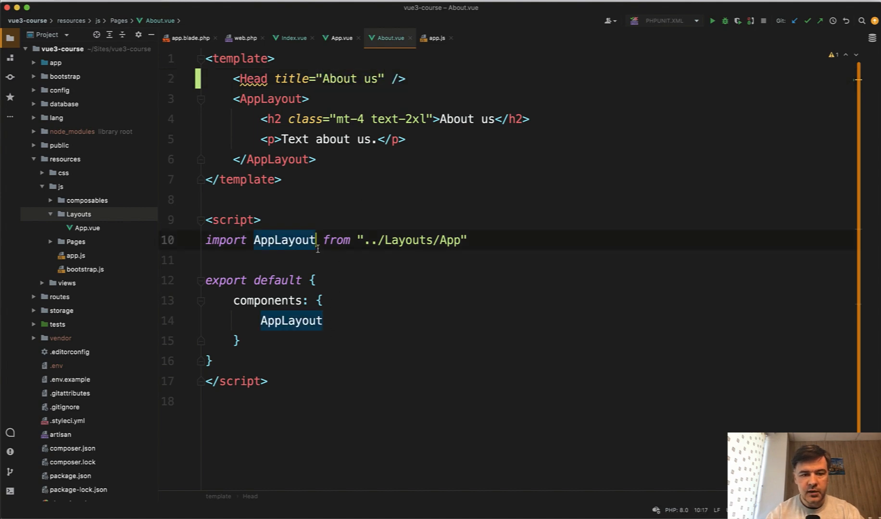
# - Copy the Head import from Index.vue into About.vue and register Head after AppLayout
pyautogui.click(291, 37)
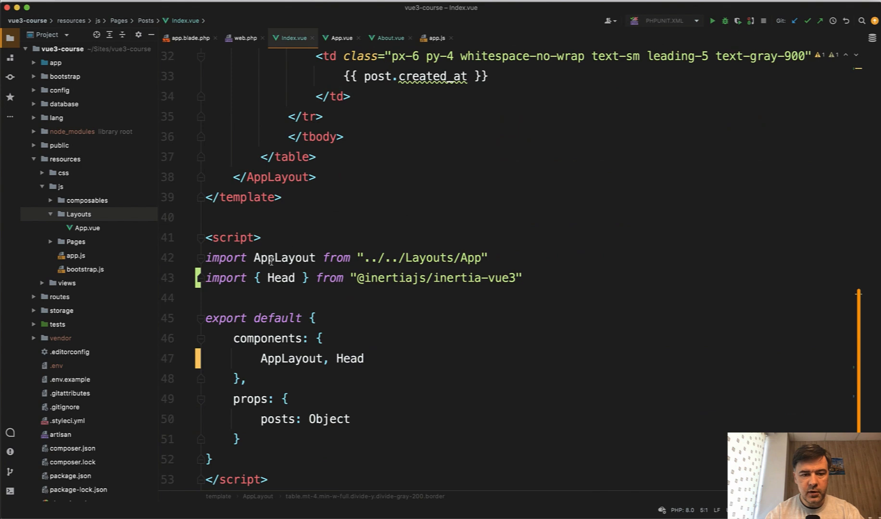
pyautogui.click(389, 37)
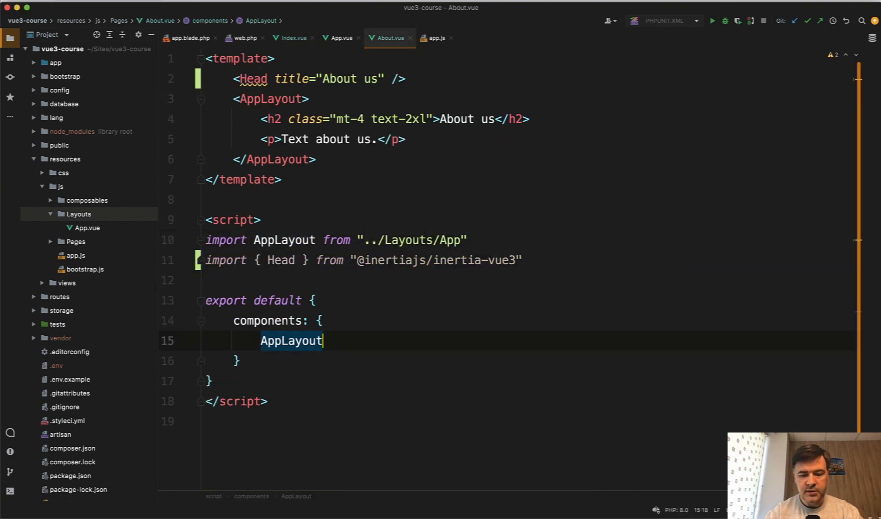
pyautogui.write(', Head')
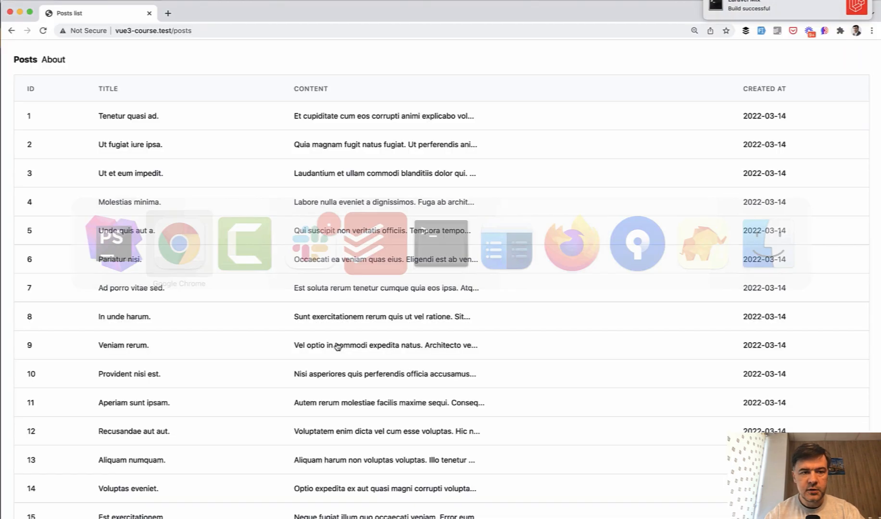
# - Visit the About page, then the posts page, checking tabs read 'About us' and 'Posts list'
pyautogui.click(53, 60)
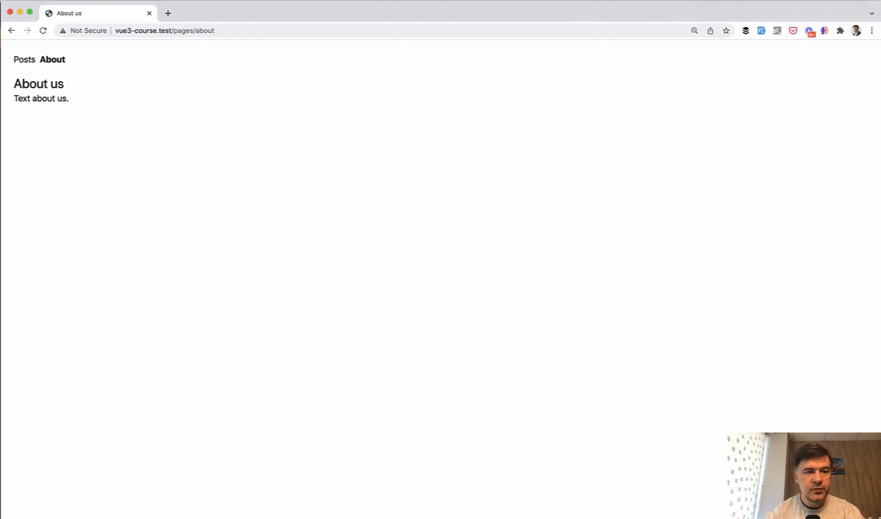
pyautogui.click(24, 60)
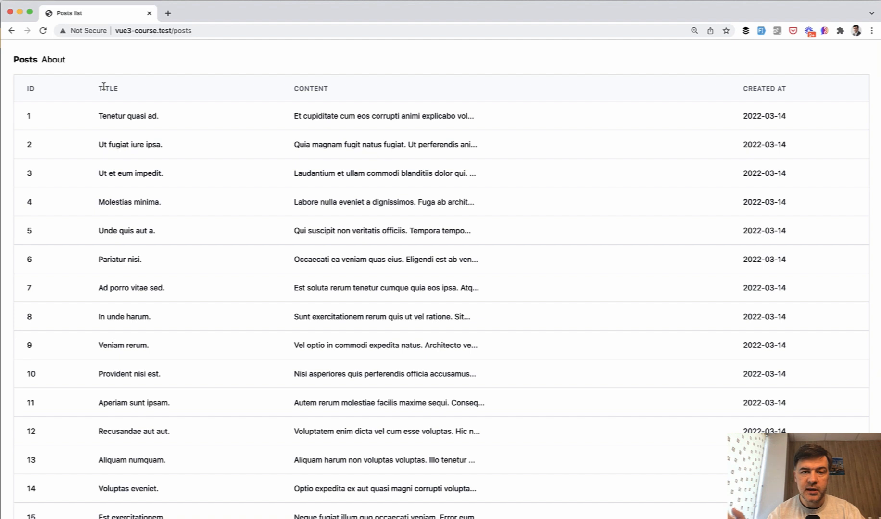
pyautogui.moveTo(100, 28)
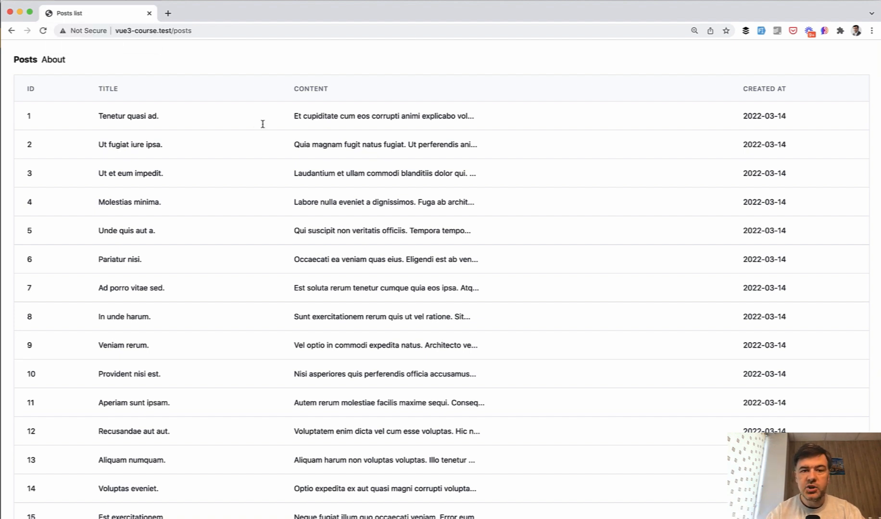
pyautogui.moveTo(330, 163)
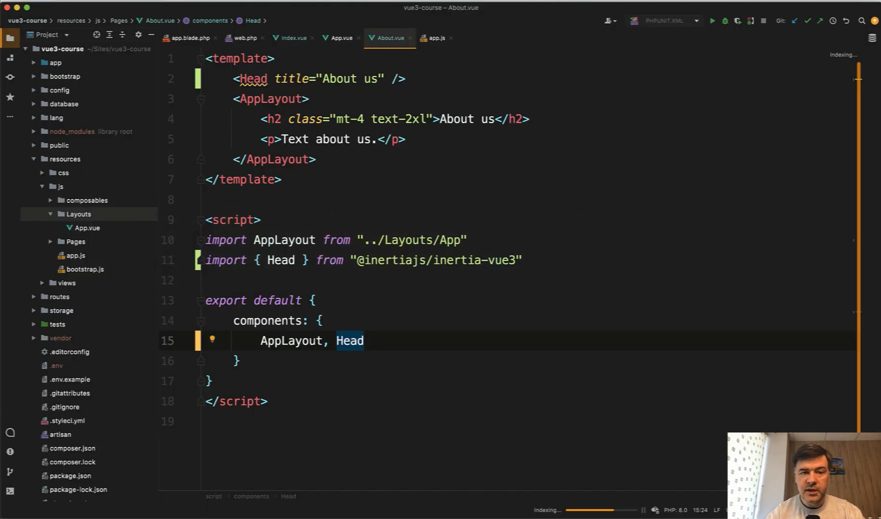
# - In app.js, add title: title => `${title} - Inertia Course` after the resolve option
pyautogui.click(435, 38)
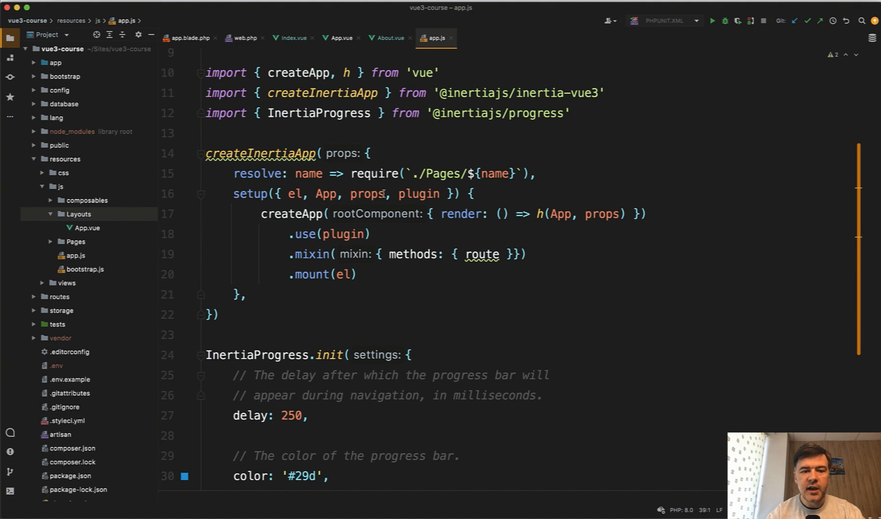
pyautogui.scroll(3)
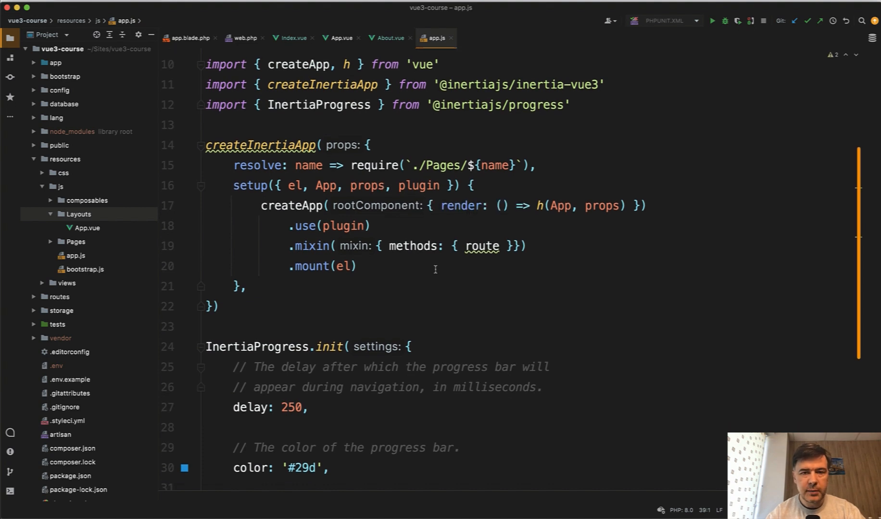
pyautogui.moveTo(432, 201)
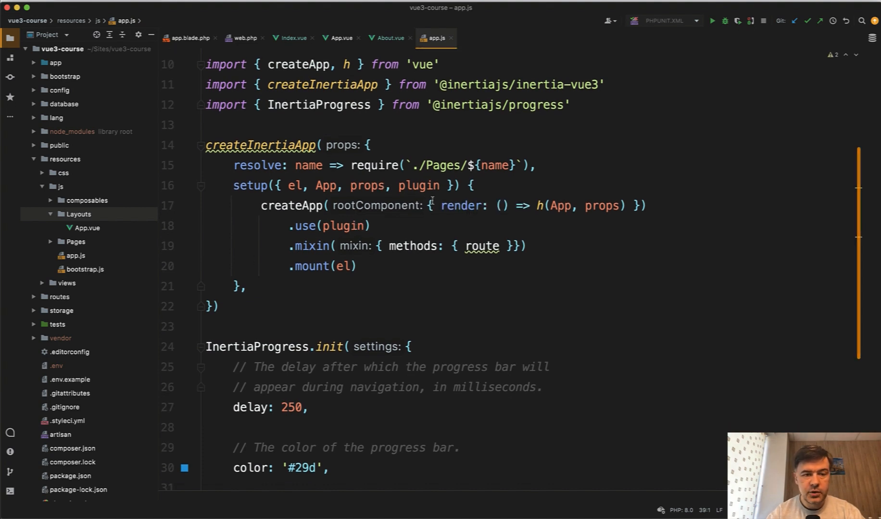
pyautogui.press('Enter')
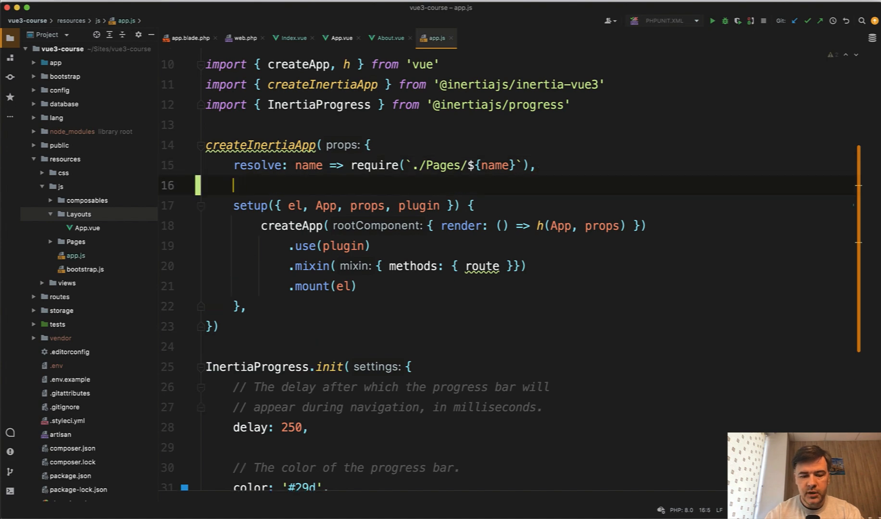
pyautogui.write('title: title =>')
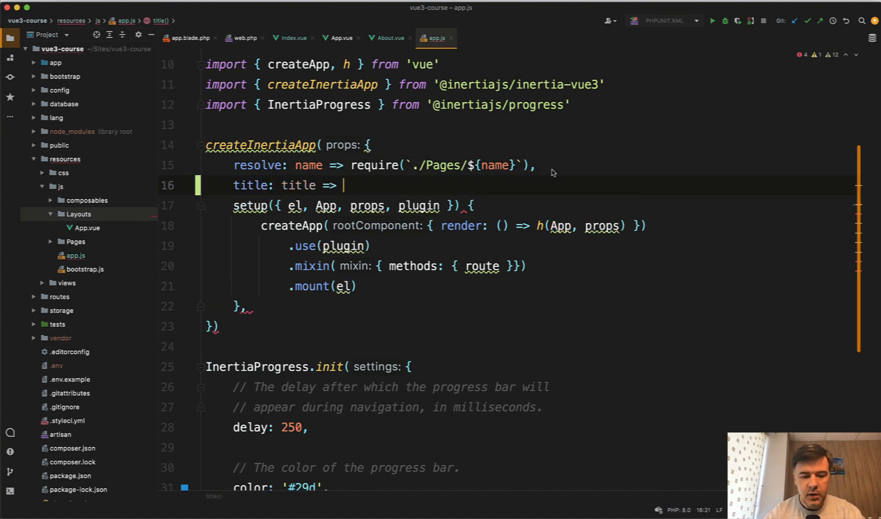
pyautogui.write('`Inert`')
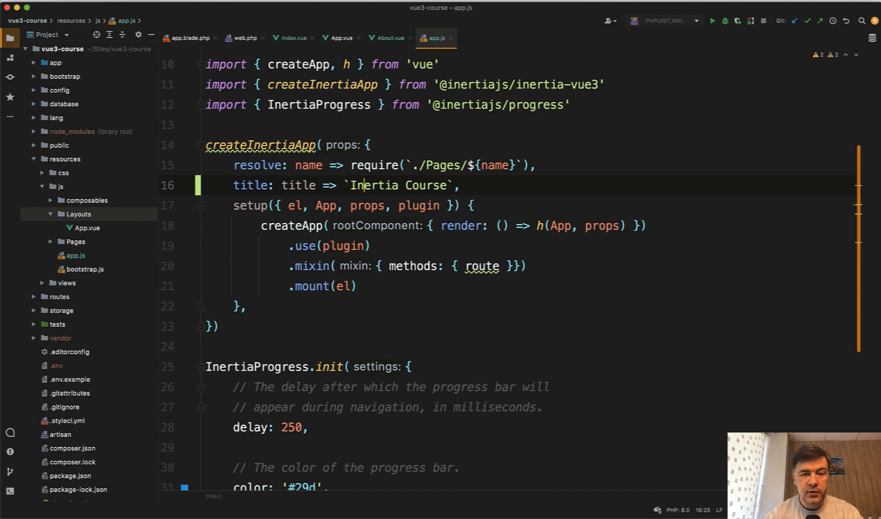
pyautogui.write('{} -')
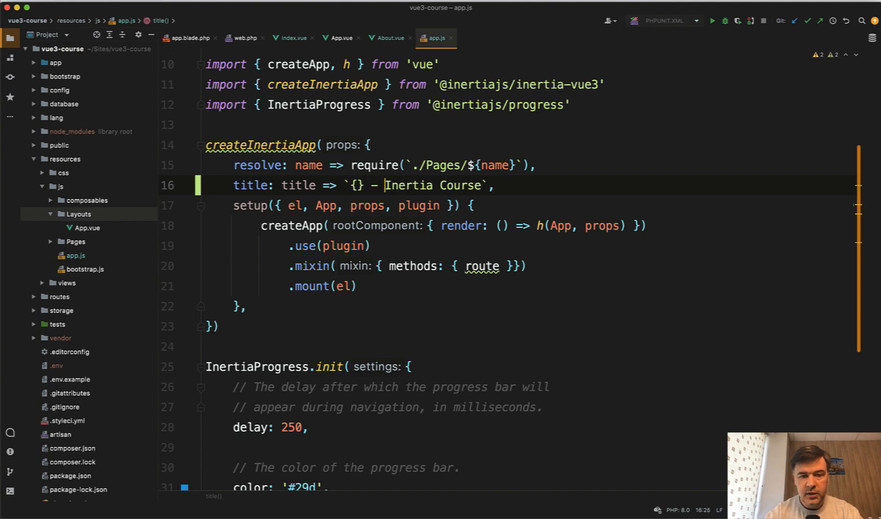
pyautogui.write('$')
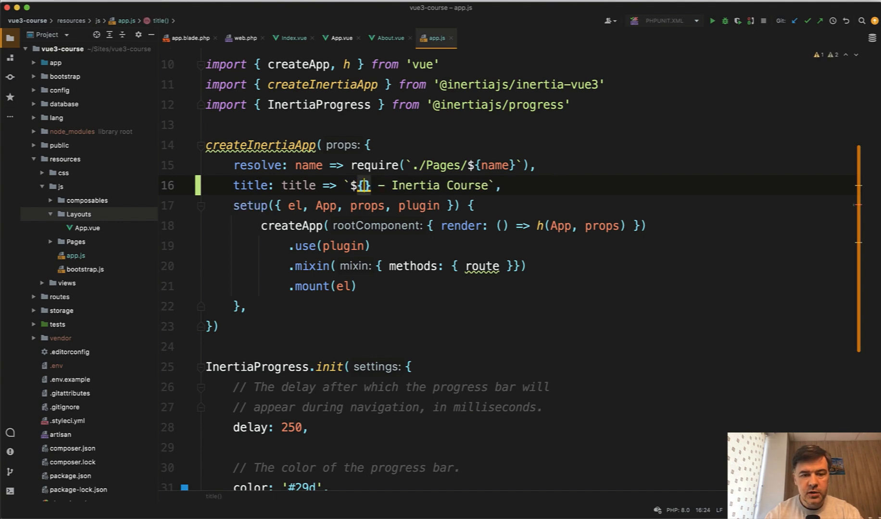
pyautogui.write('title')
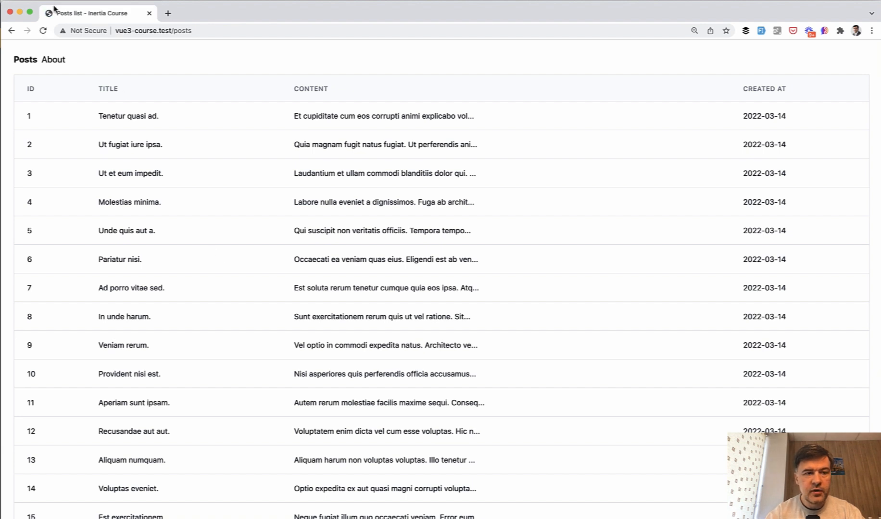
pyautogui.moveTo(54, 60)
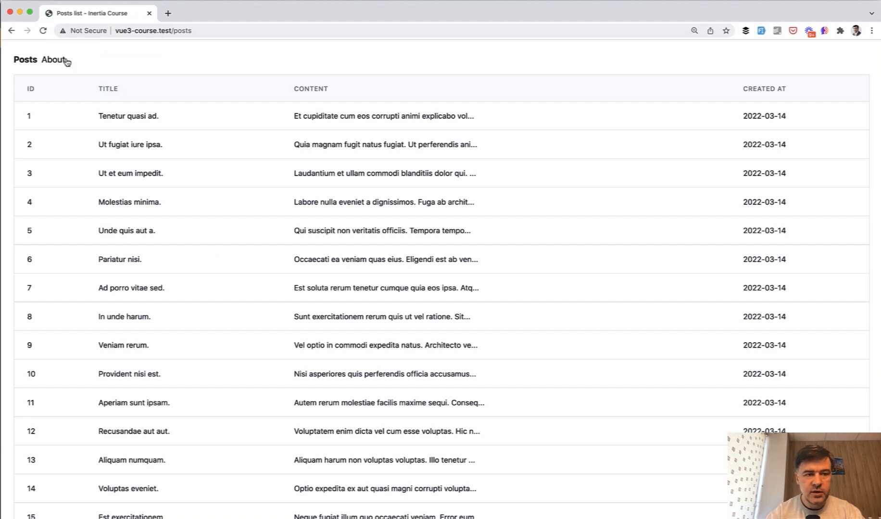
# - Open the About page and confirm its tab reads 'About us - Inertia Course'
pyautogui.click(53, 60)
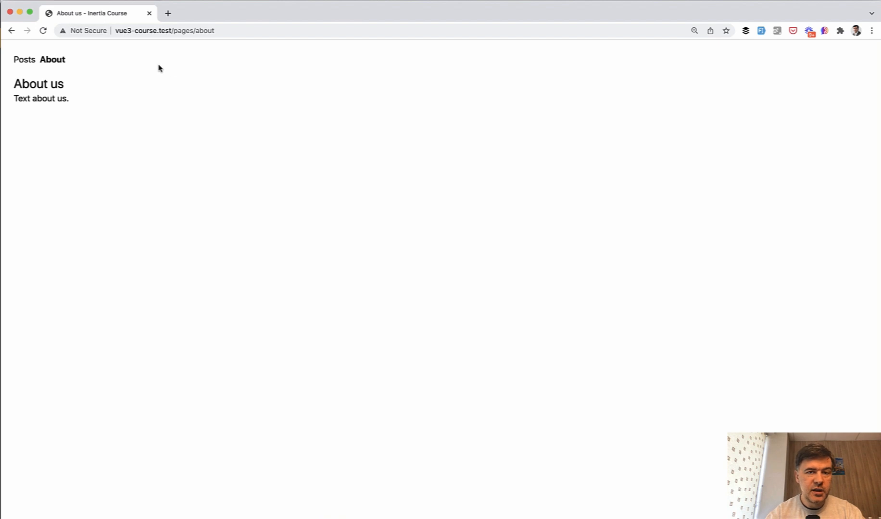
pyautogui.moveTo(258, 179)
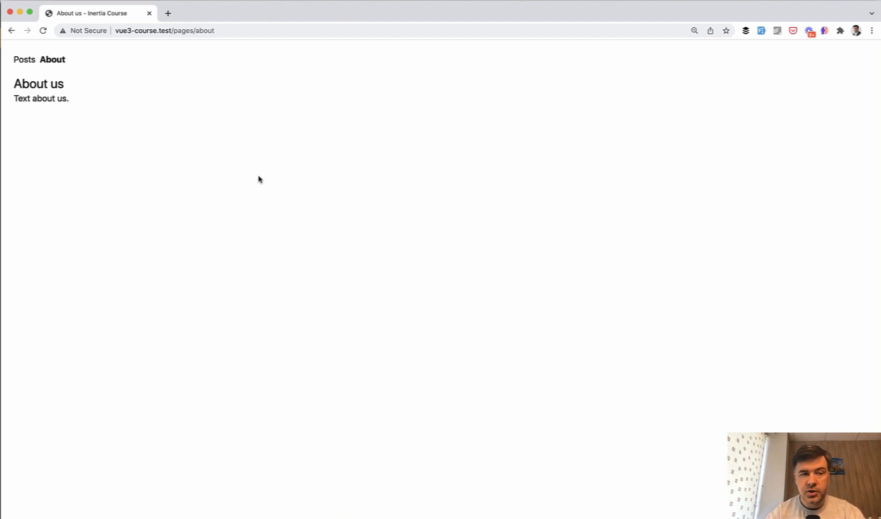
pyautogui.moveTo(150, 117)
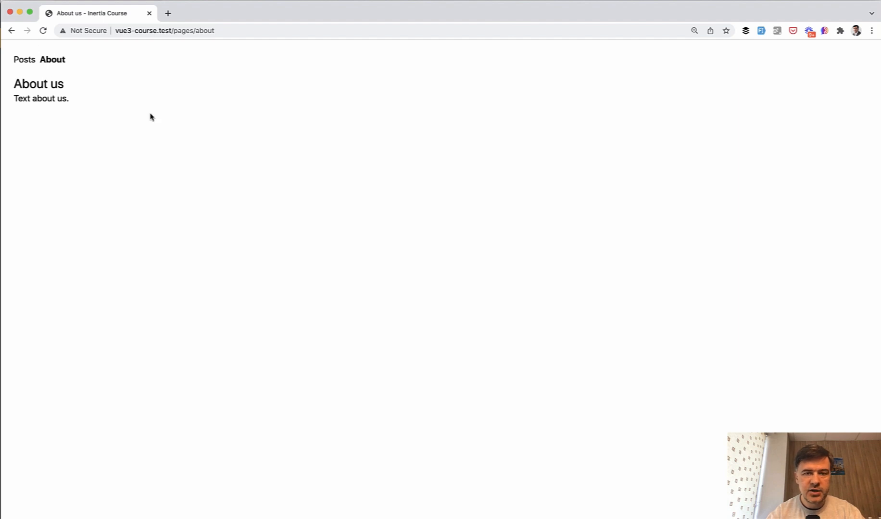